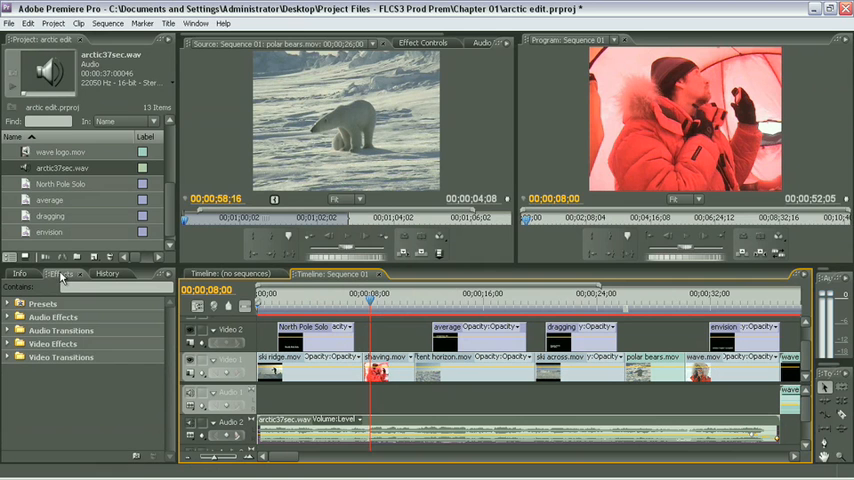
Step: Show the Effects library and browse the Video Transitions > Wipe folder
left_click(196, 23)
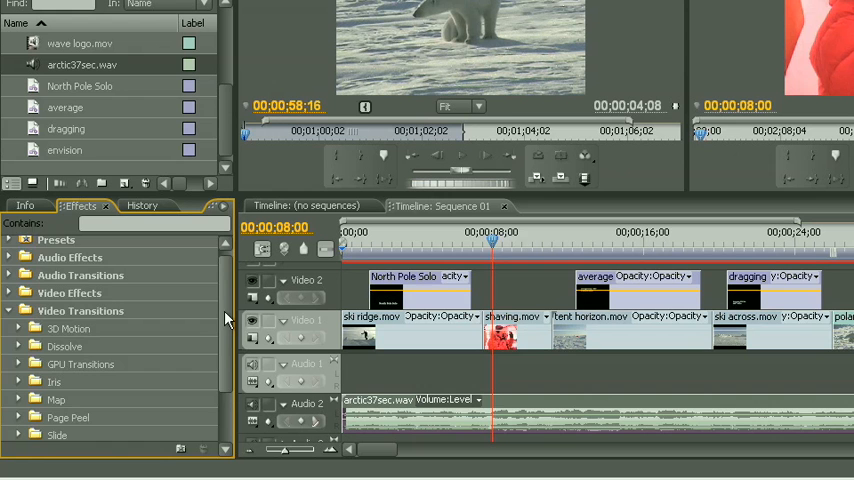
left_click(24, 310)
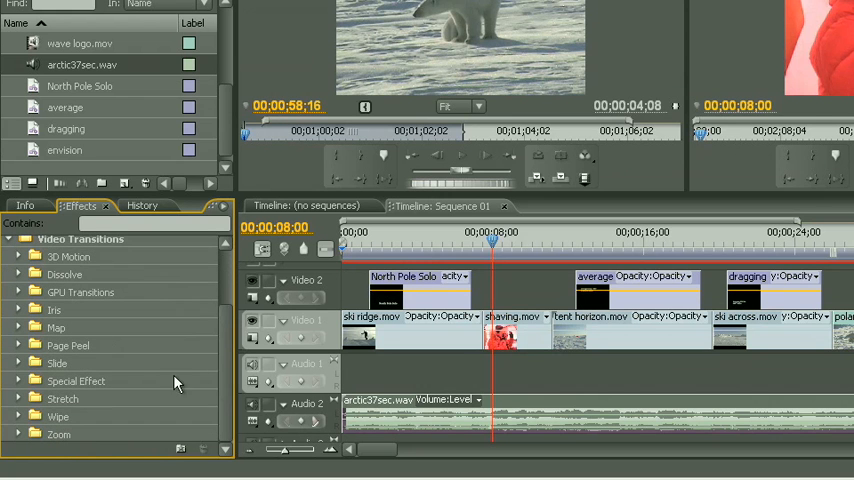
left_click(20, 417)
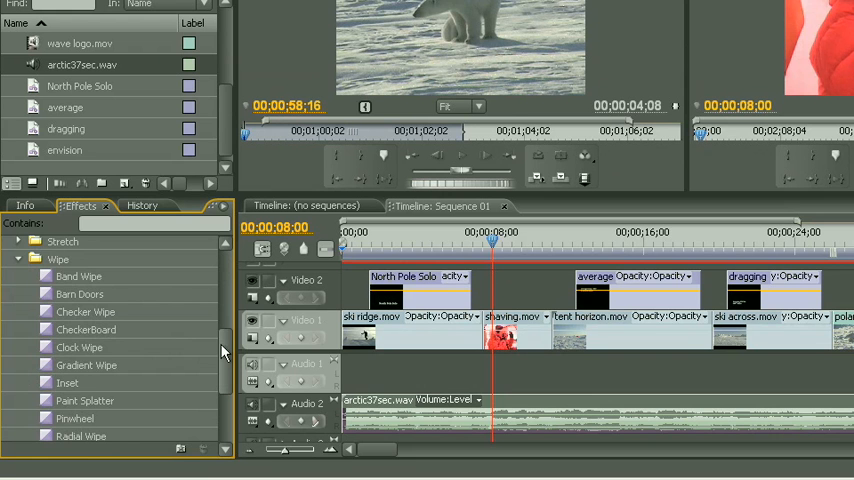
scroll("down", 3)
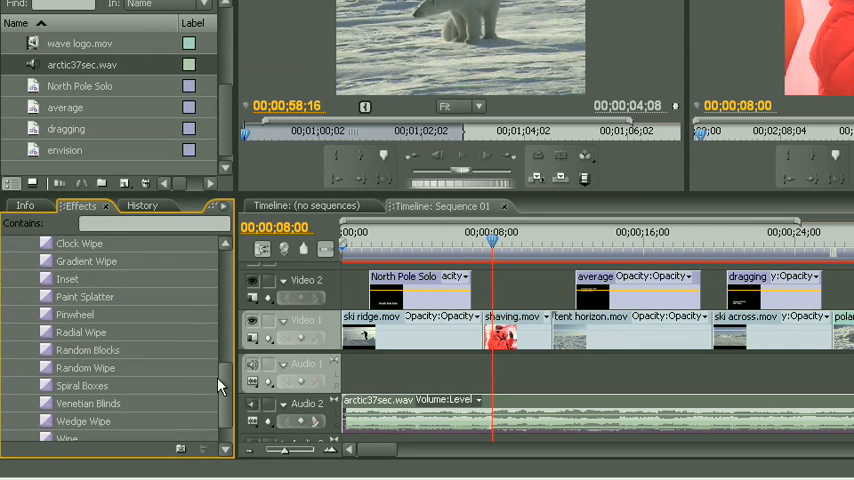
scroll("down", 3)
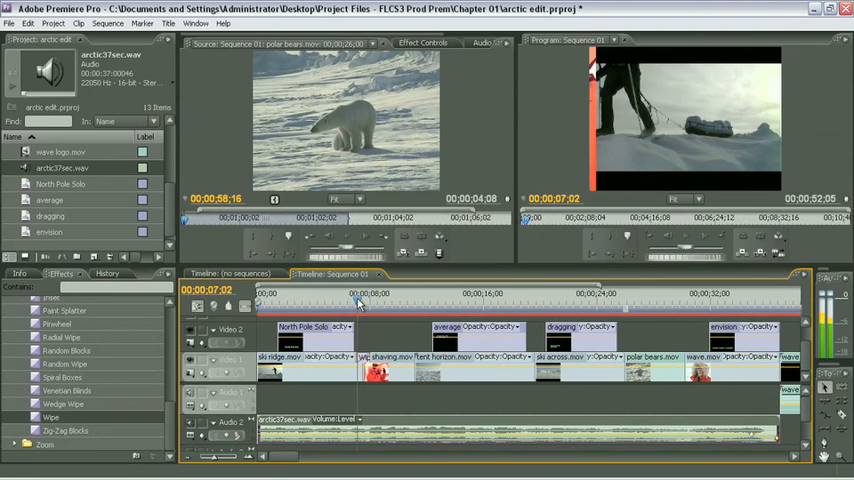
Step: Preview the Wipe transition at the ski ridge/shaving edit point
left_click(375, 305)
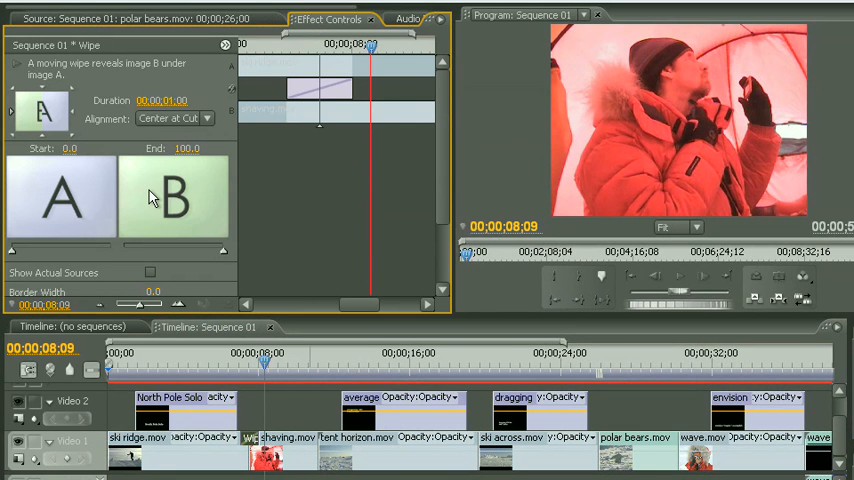
mouse_move(135, 133)
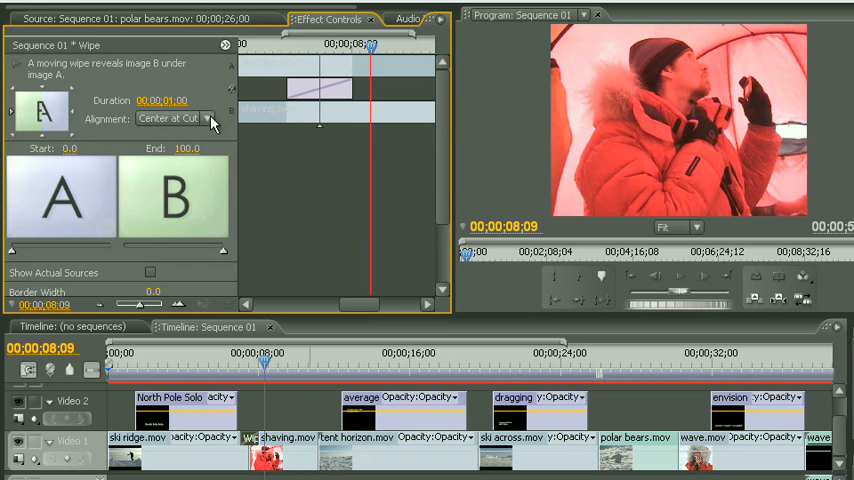
mouse_move(140, 152)
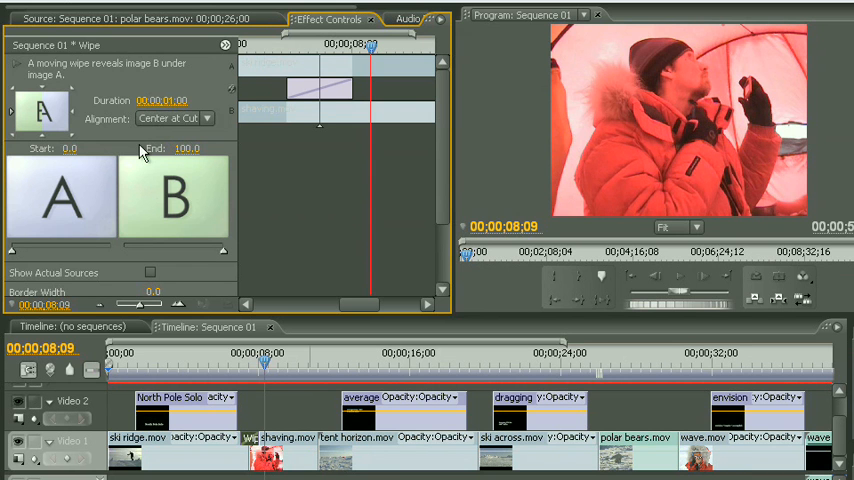
mouse_move(107, 140)
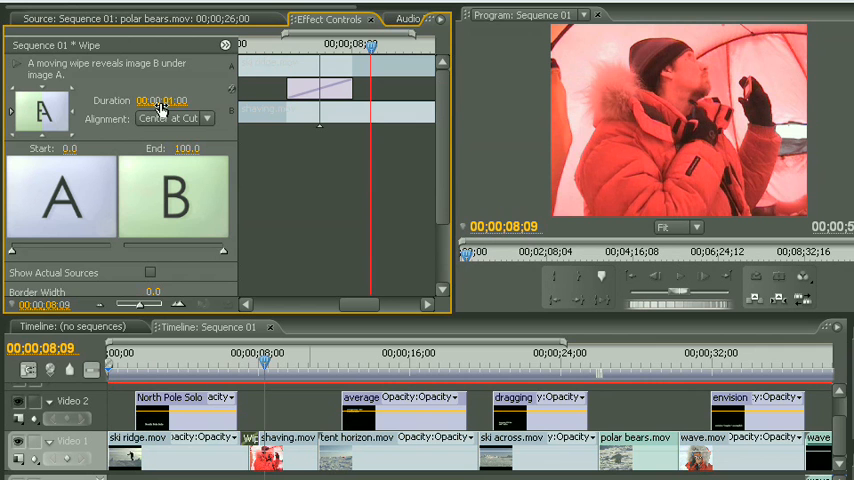
mouse_move(178, 98)
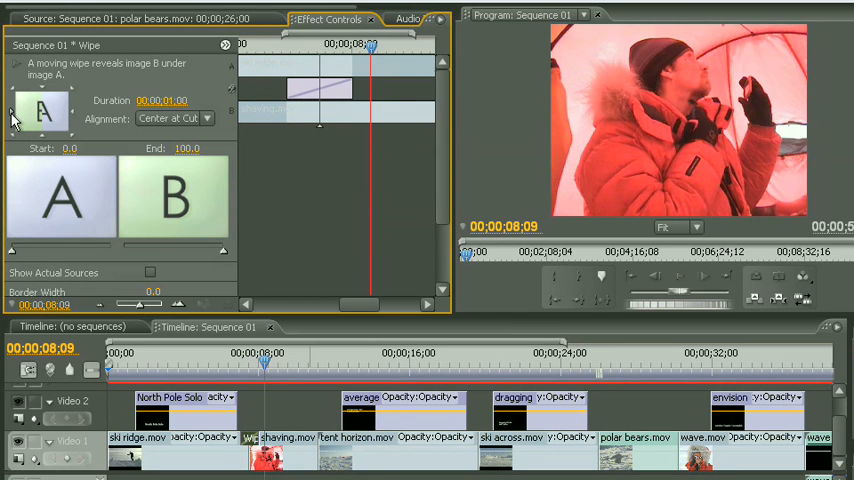
mouse_move(42, 110)
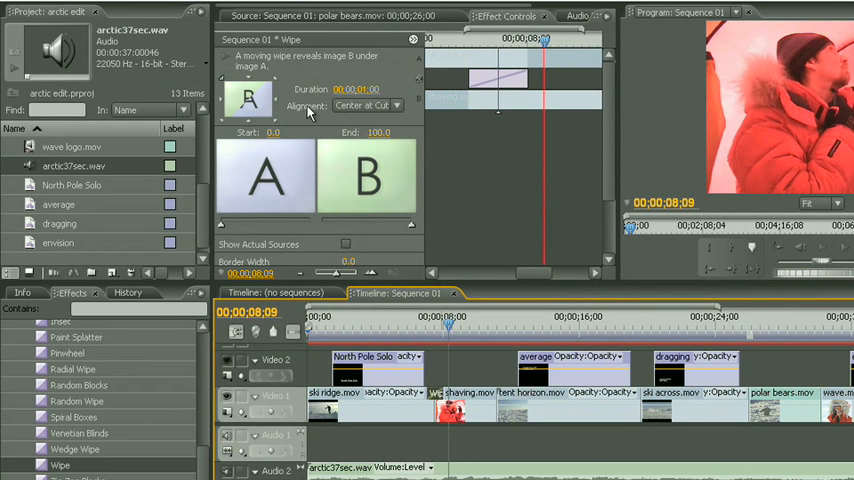
mouse_move(303, 108)
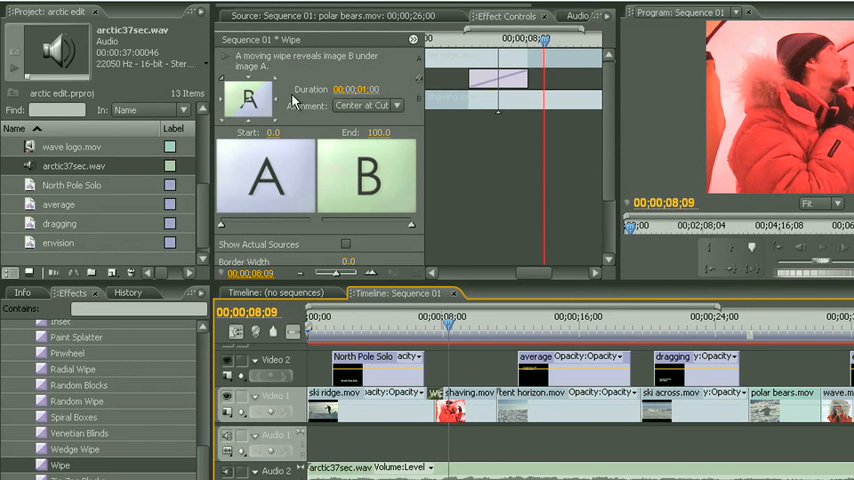
mouse_move(285, 110)
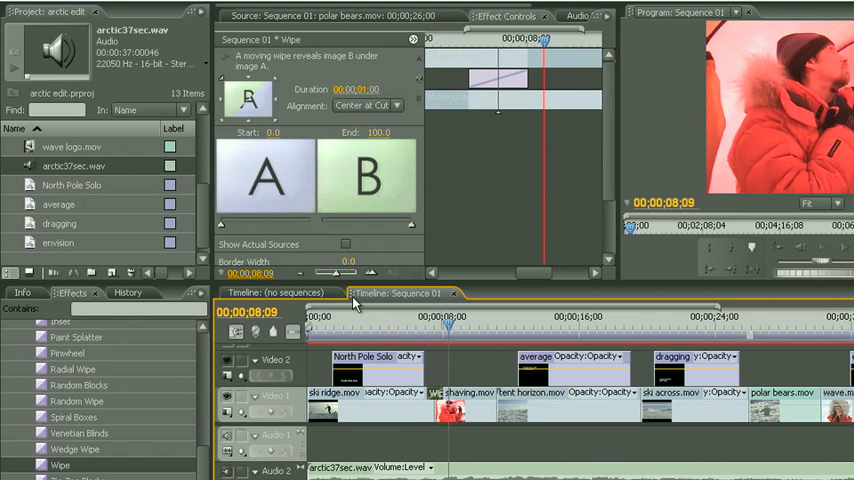
mouse_move(838, 338)
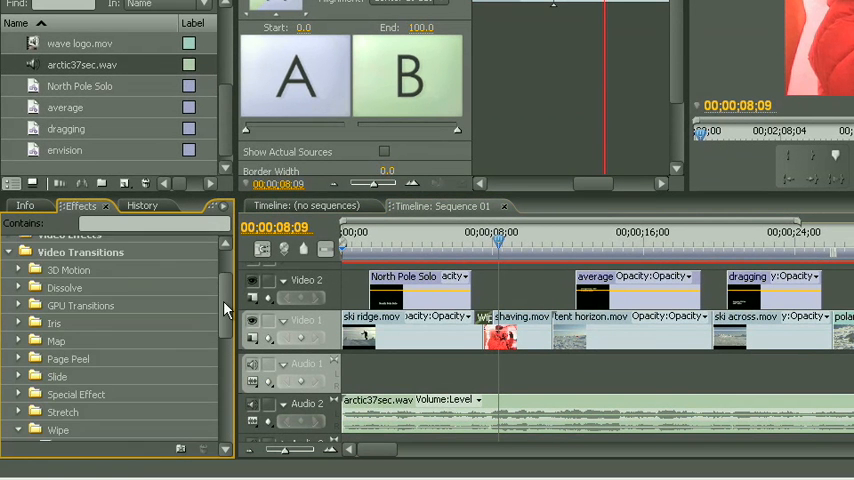
Step: Expand the Dissolve transitions and cue the playhead just before the ski ridge/shaving dissolve
left_click(18, 308)
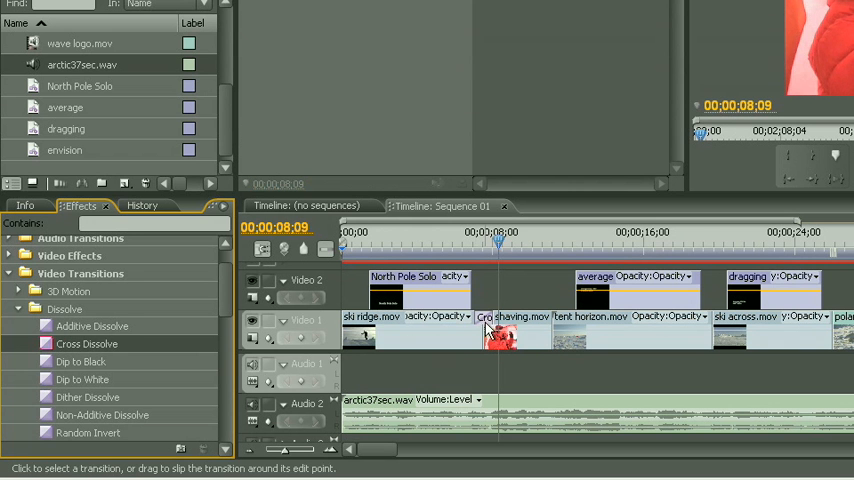
mouse_move(500, 332)
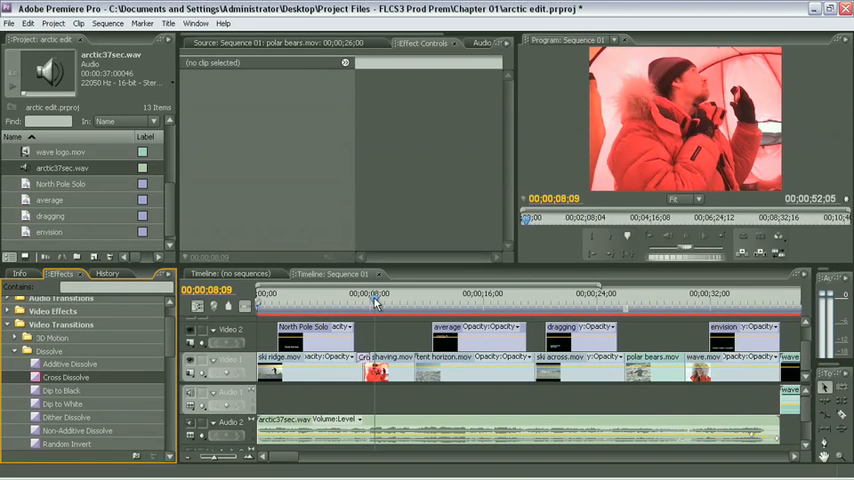
left_click(363, 293)
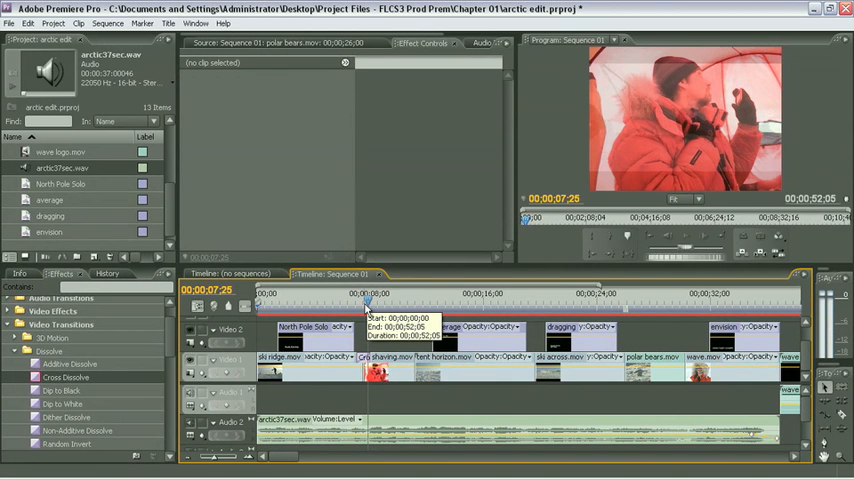
mouse_move(367, 308)
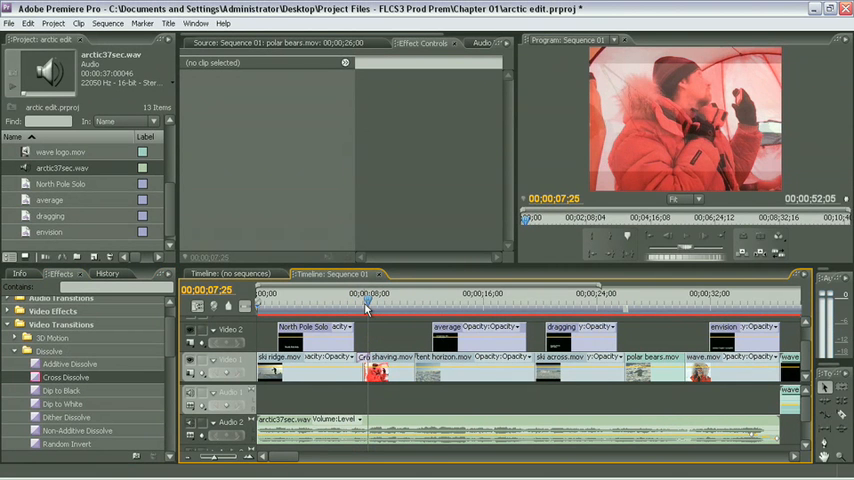
mouse_move(533, 363)
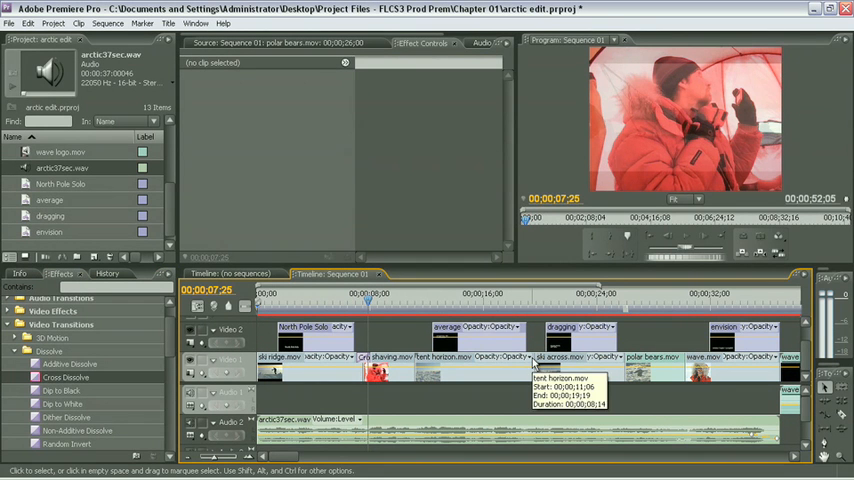
mouse_move(338, 362)
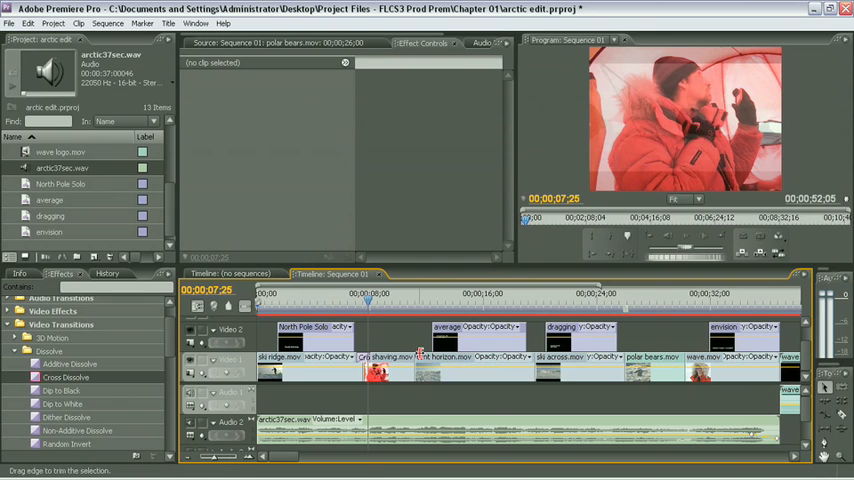
mouse_move(408, 343)
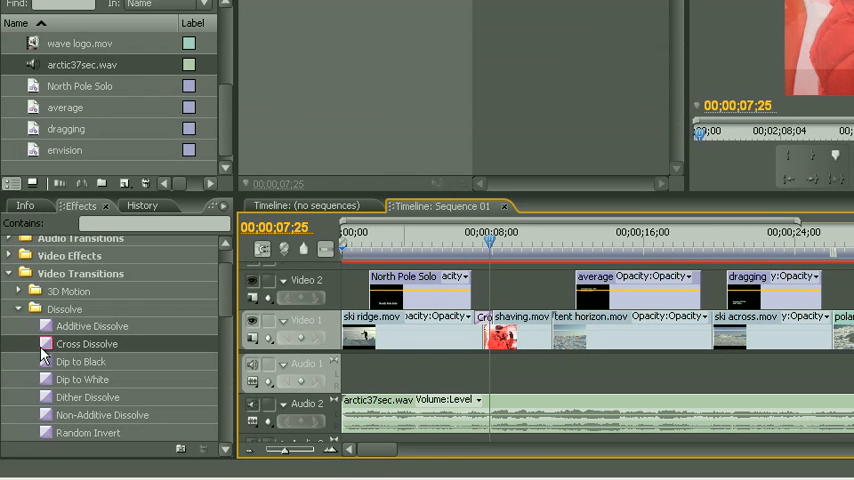
Step: Select Cross Dissolve in the Effects panel to make it the default
left_click(224, 207)
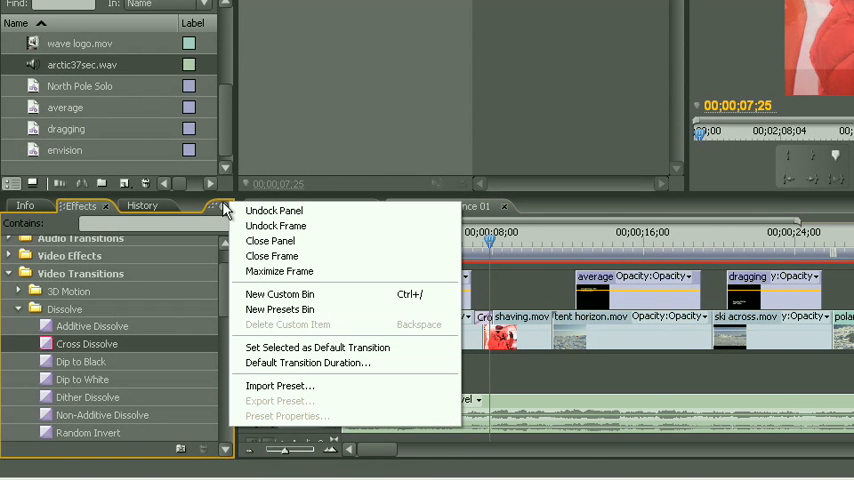
mouse_move(313, 330)
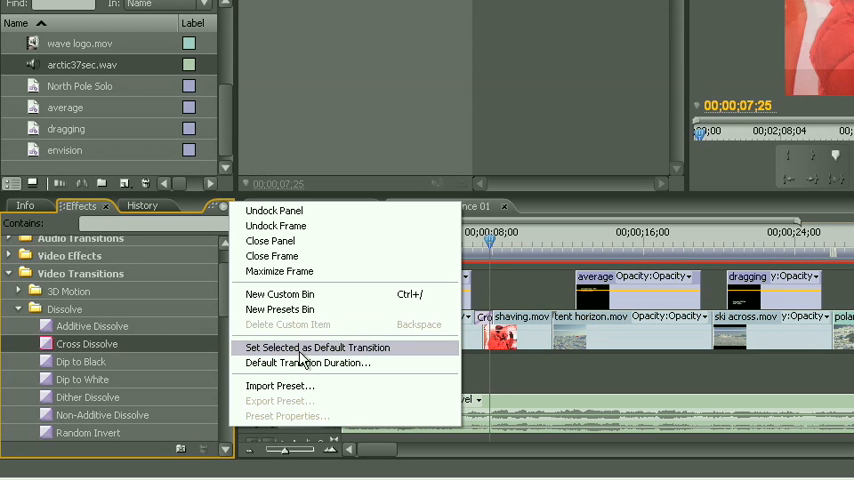
mouse_move(306, 362)
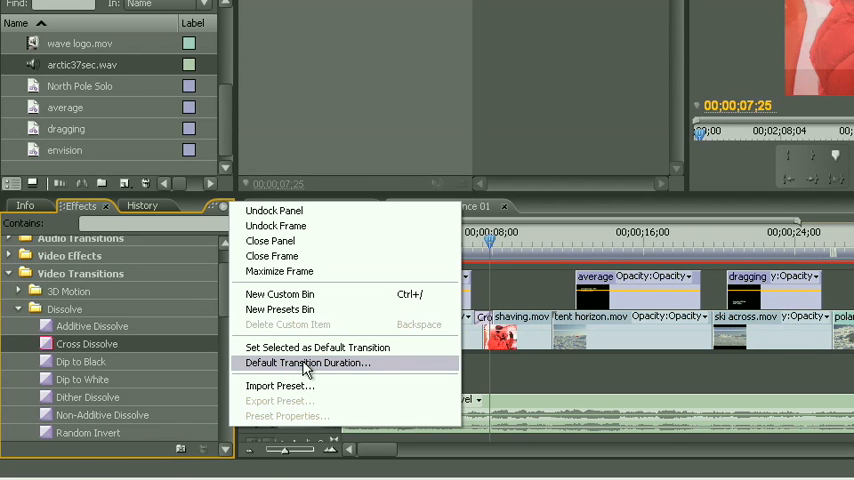
mouse_move(75, 347)
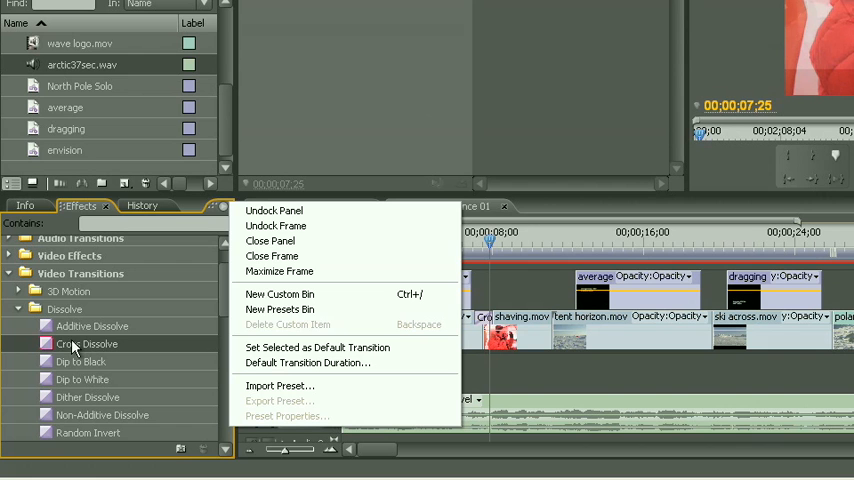
mouse_move(517, 230)
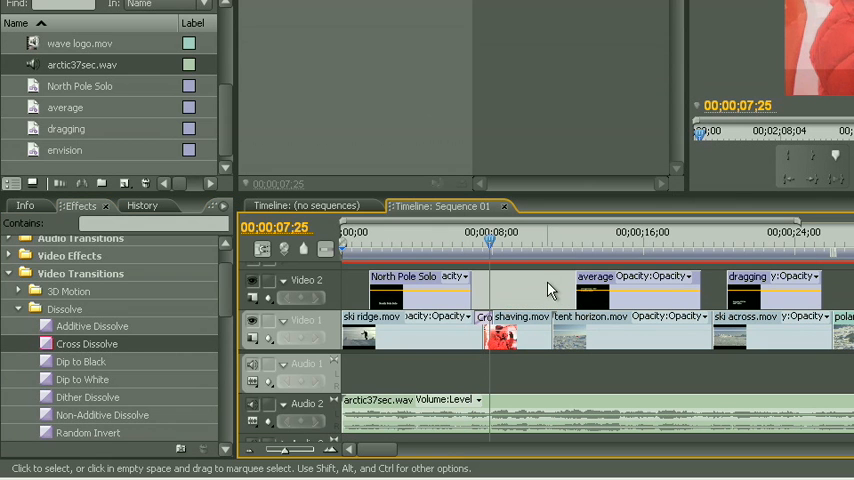
mouse_move(550, 315)
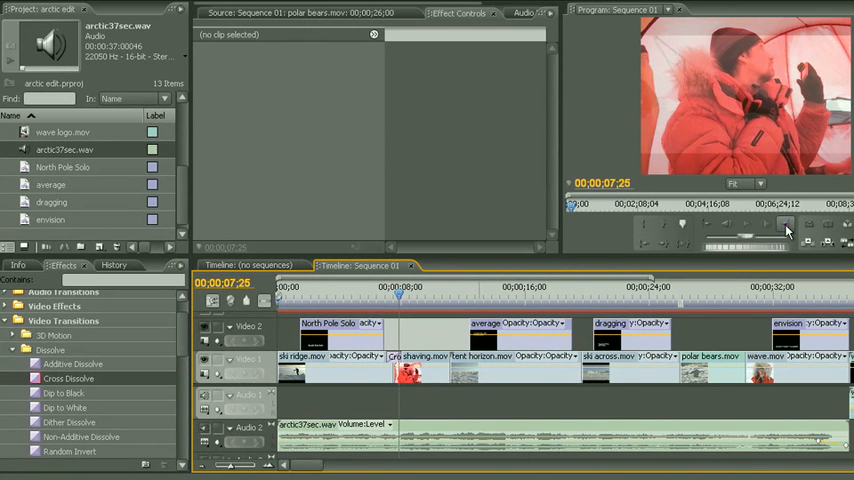
mouse_move(785, 225)
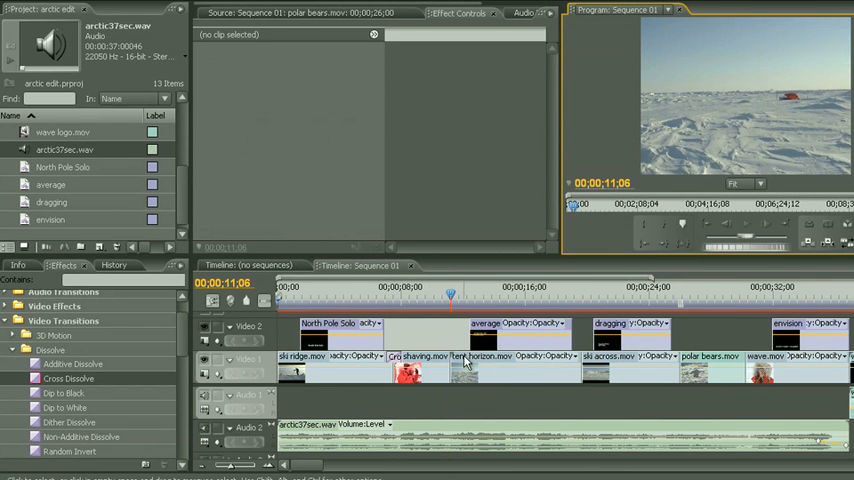
Step: Focus the sequence at the shaving/tent horizon edit to add the default dissolve
left_click(451, 295)
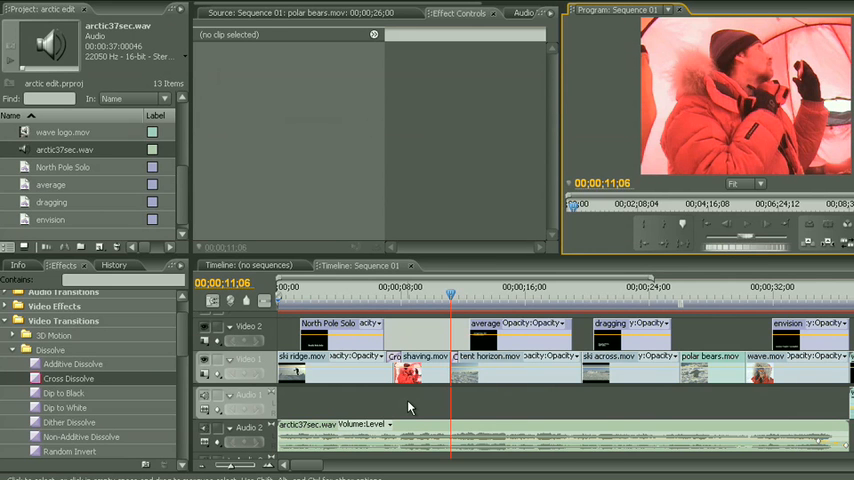
mouse_move(481, 387)
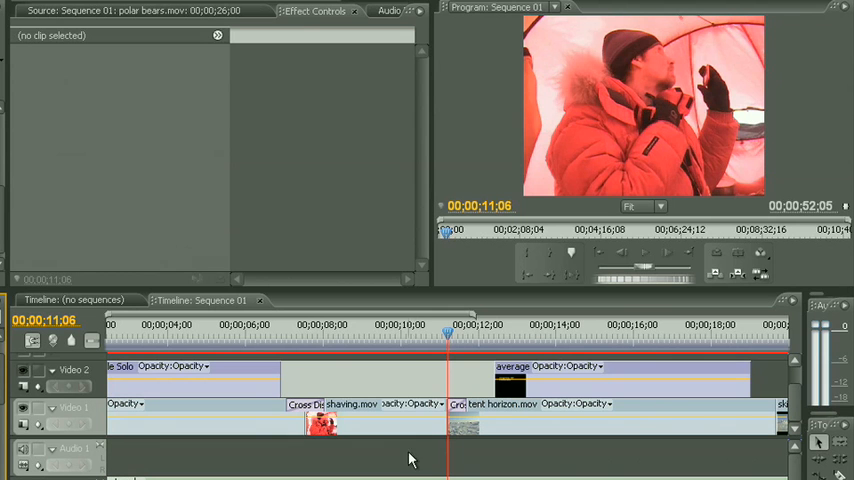
mouse_move(460, 463)
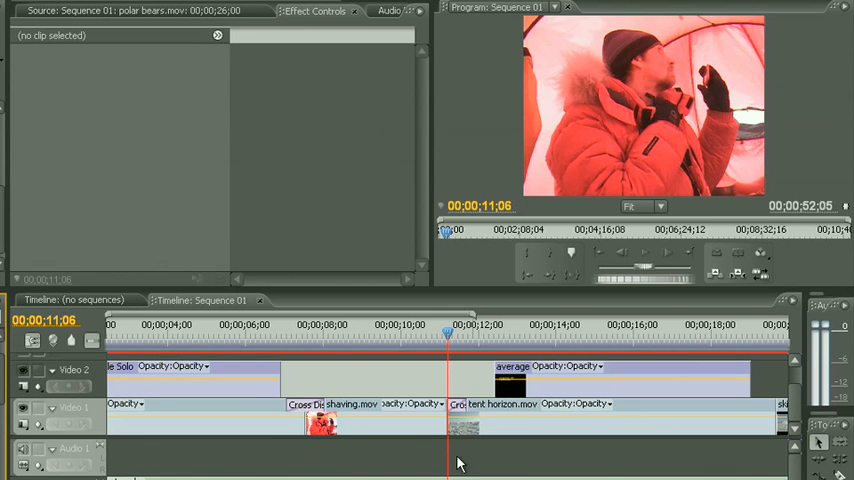
mouse_move(778, 451)
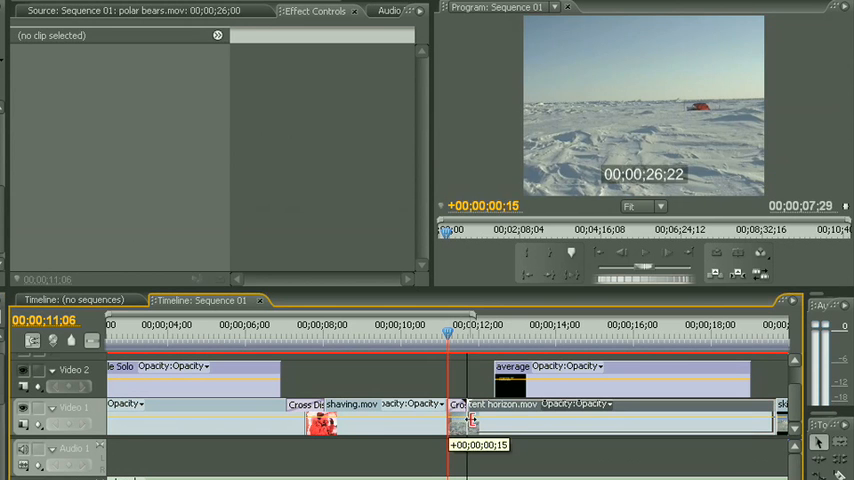
Step: Trim 15 frames from the start of tent horizon.mov at the shaving.mov edit
left_click(550, 415)
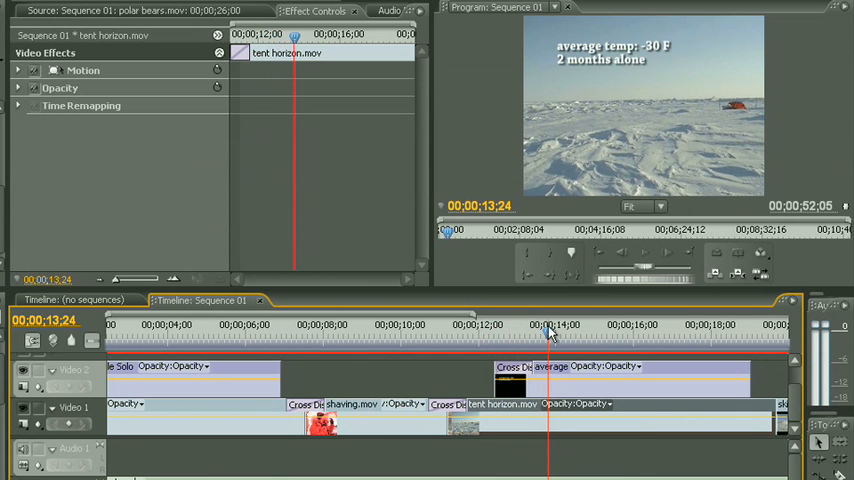
mouse_move(567, 377)
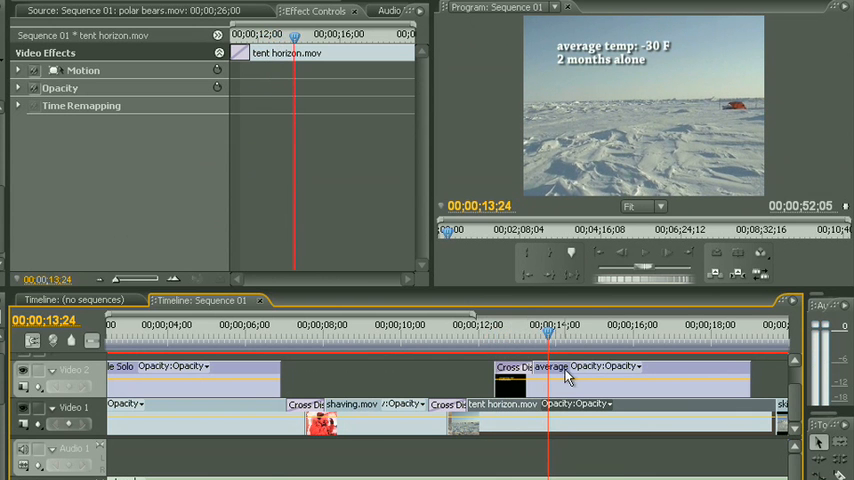
mouse_move(505, 385)
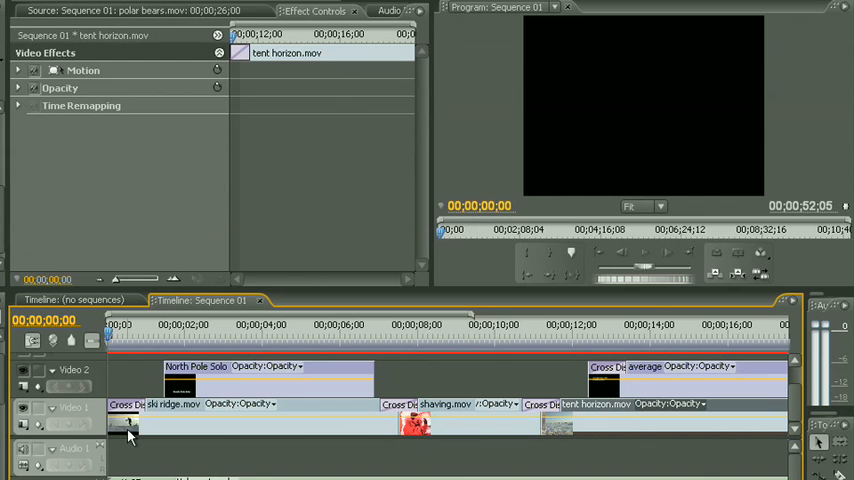
mouse_move(123, 438)
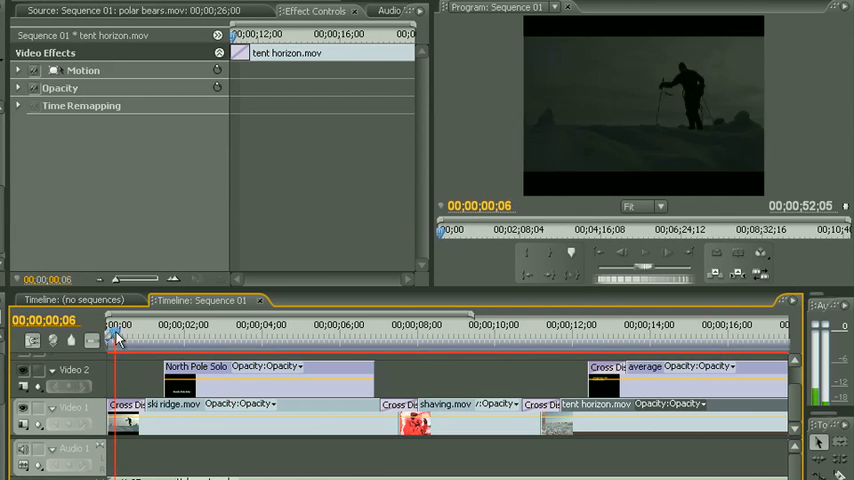
Step: Scrub across the sequence start to preview ski ridge.mov fading in from black
left_click_drag(118, 337, 143, 337)
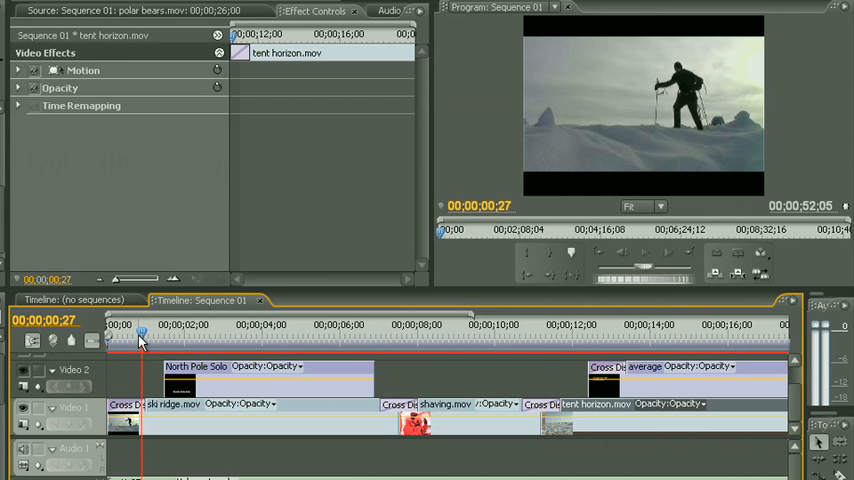
mouse_move(102, 375)
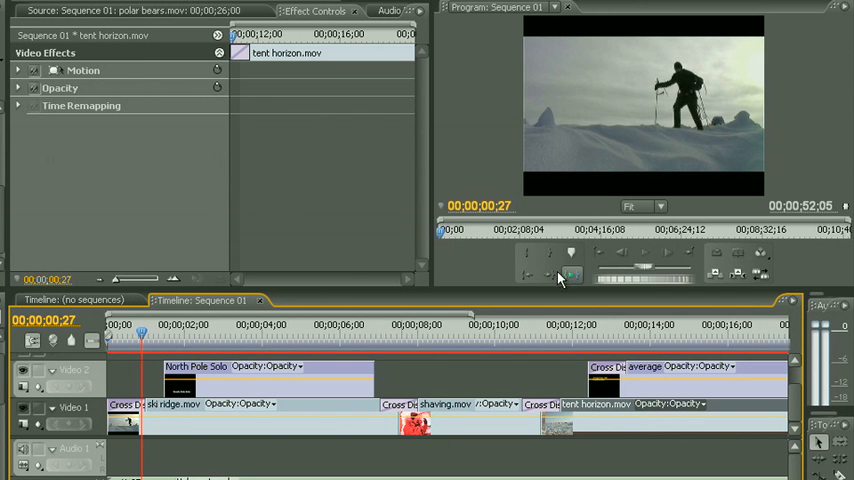
Step: Step through the North Pole Solo, average, dragging and envision title edits, adding dissolves
left_click(690, 253)
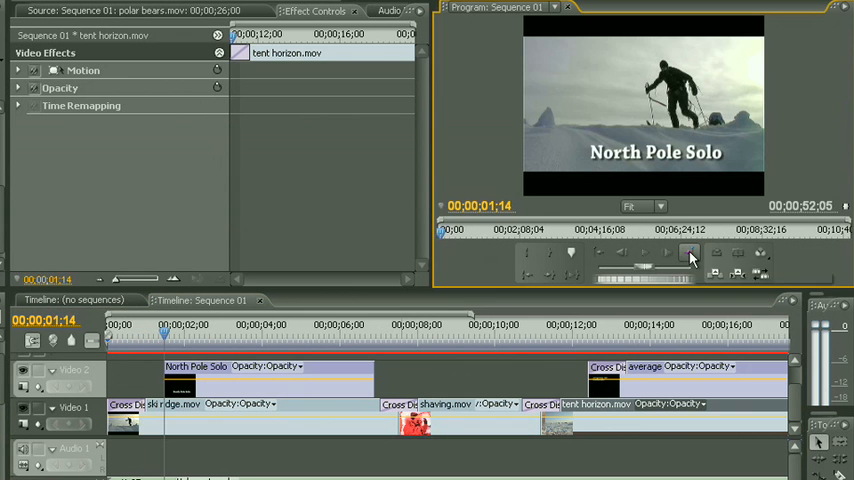
mouse_move(689, 253)
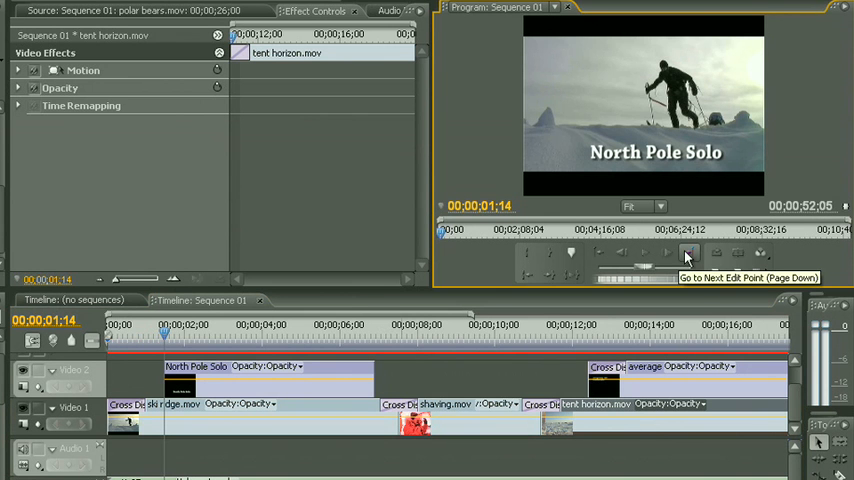
left_click(689, 253)
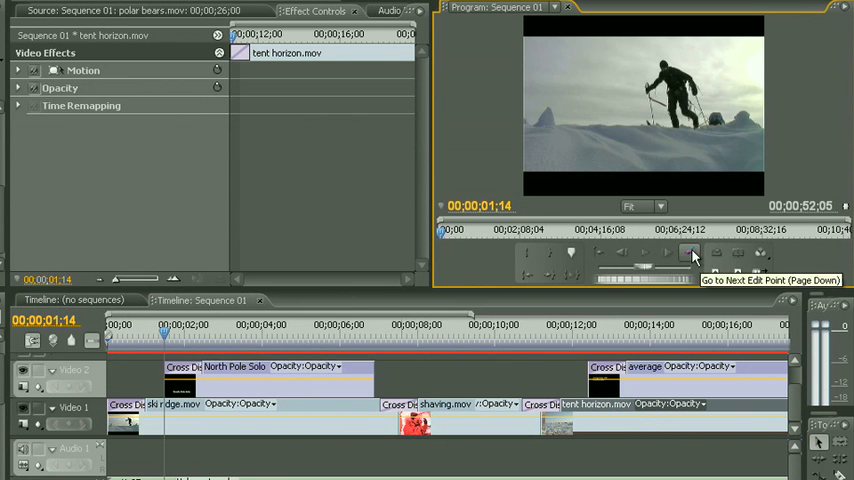
left_click(690, 252)
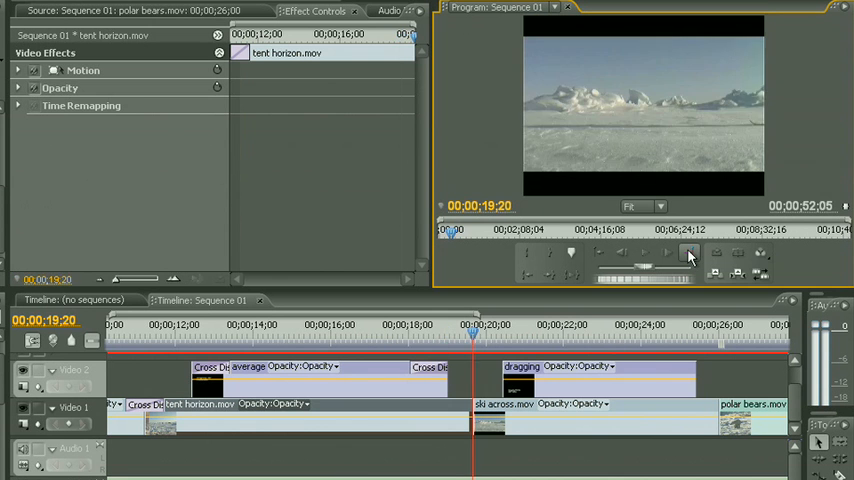
left_click(689, 253)
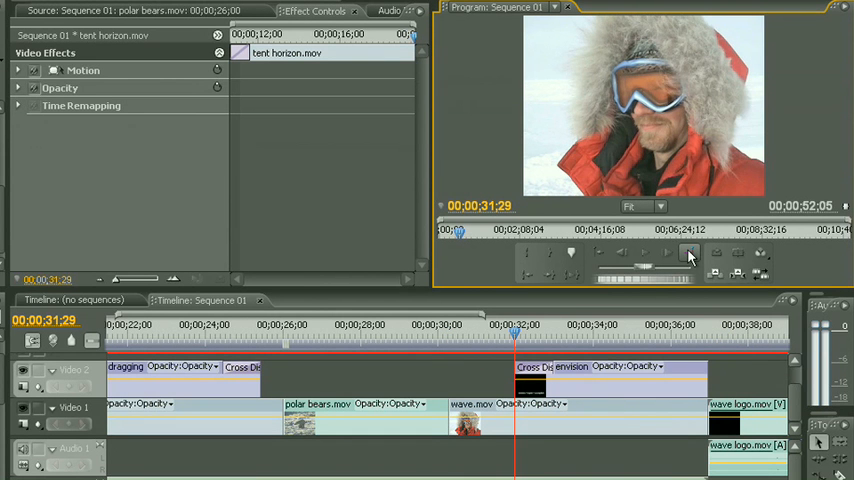
left_click(689, 252)
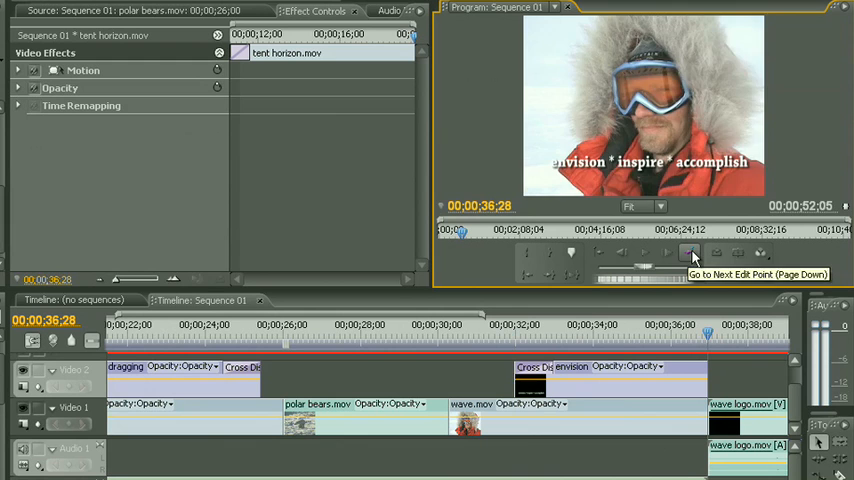
left_click(694, 252)
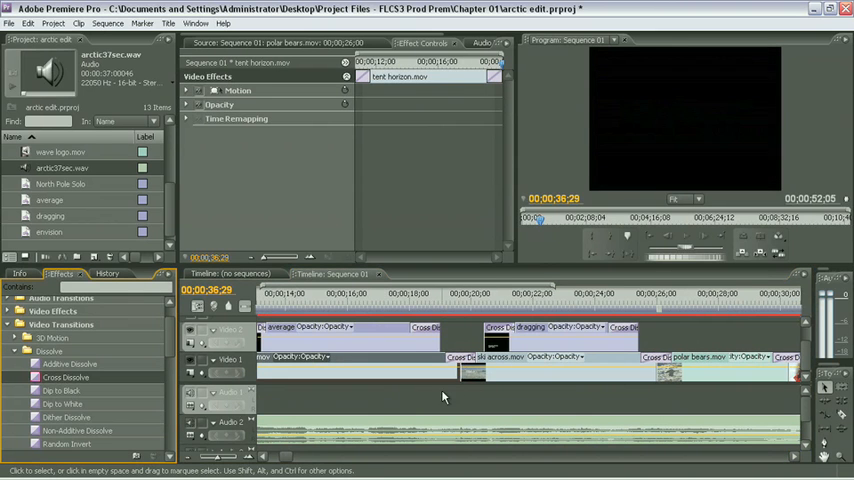
Step: Preview the average title fading out and the dragging title fading in
left_click(400, 293)
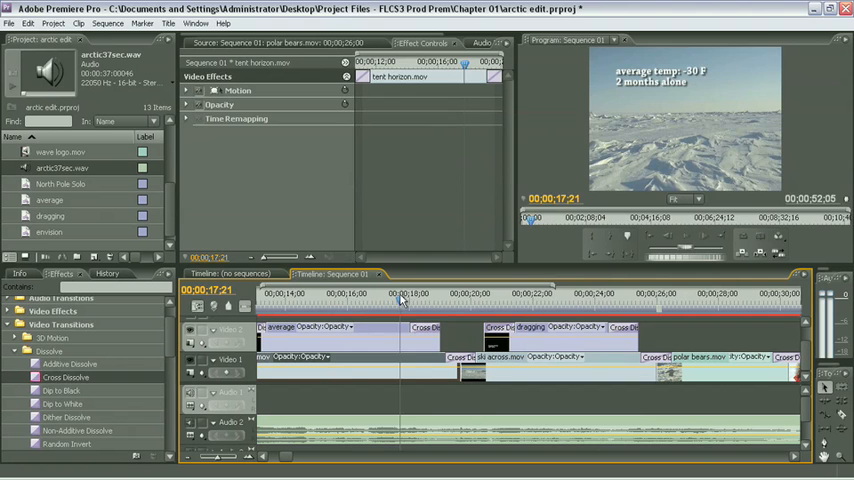
left_click(537, 293)
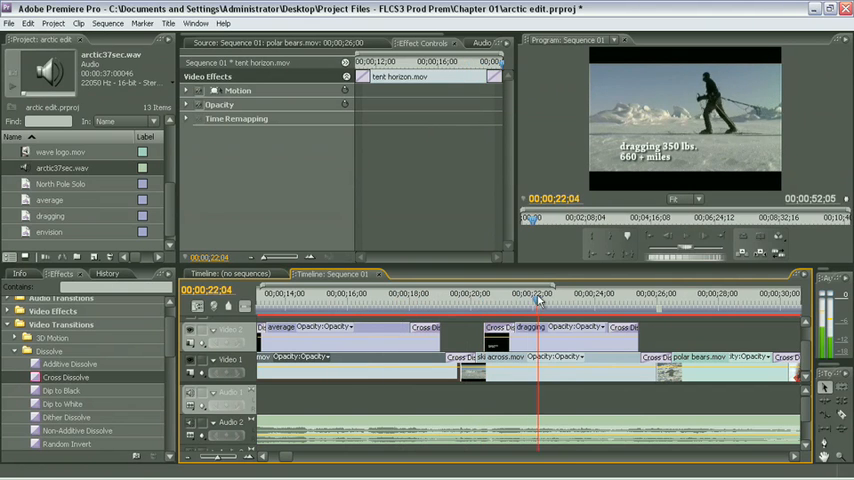
left_click(573, 293)
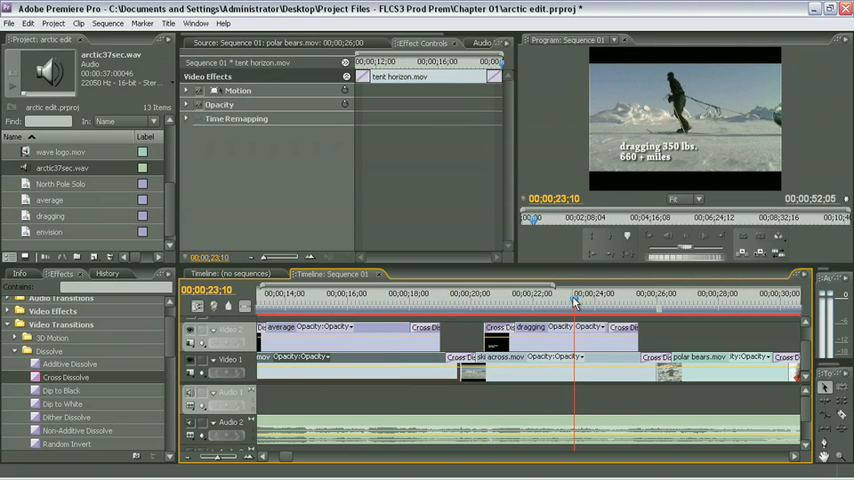